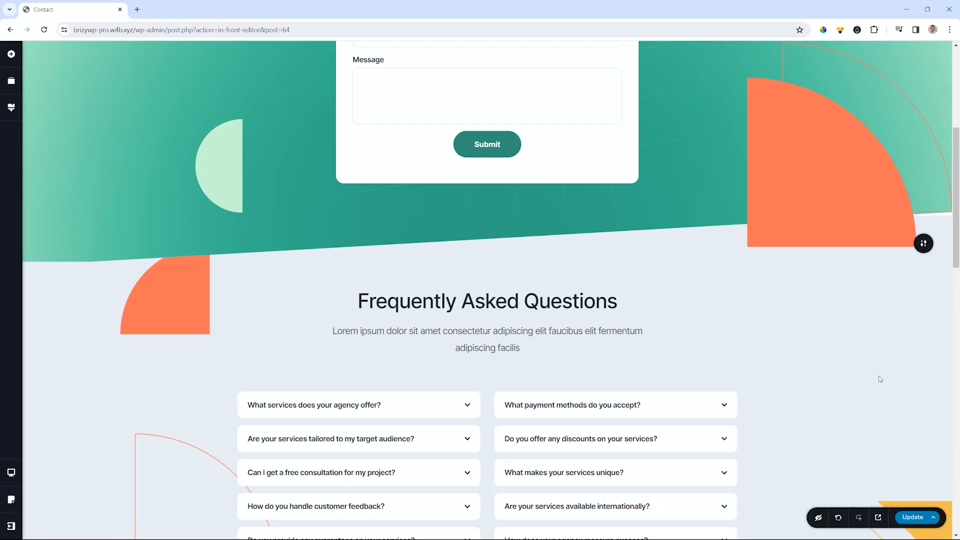
# - Scroll down until the FAQ accordions and Get in Touch button are visible
pyautogui.scroll(-3)
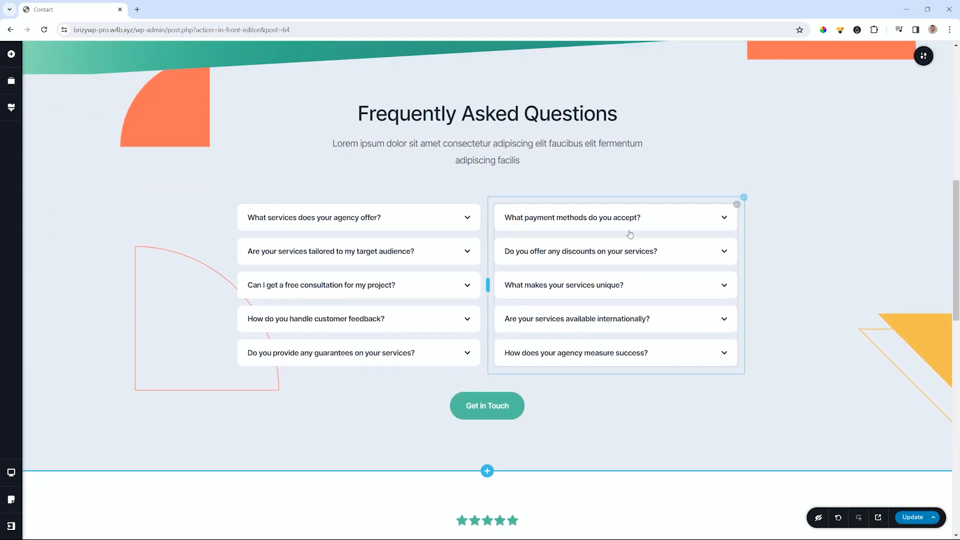
# - Show the elements library to add a Row above the FAQ accordions
pyautogui.click(11, 54)
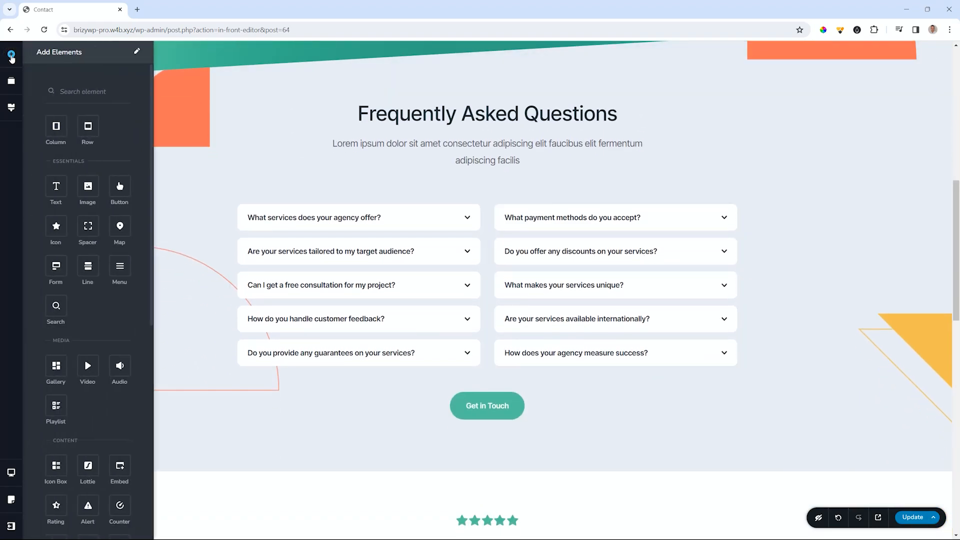
pyautogui.moveTo(88, 127)
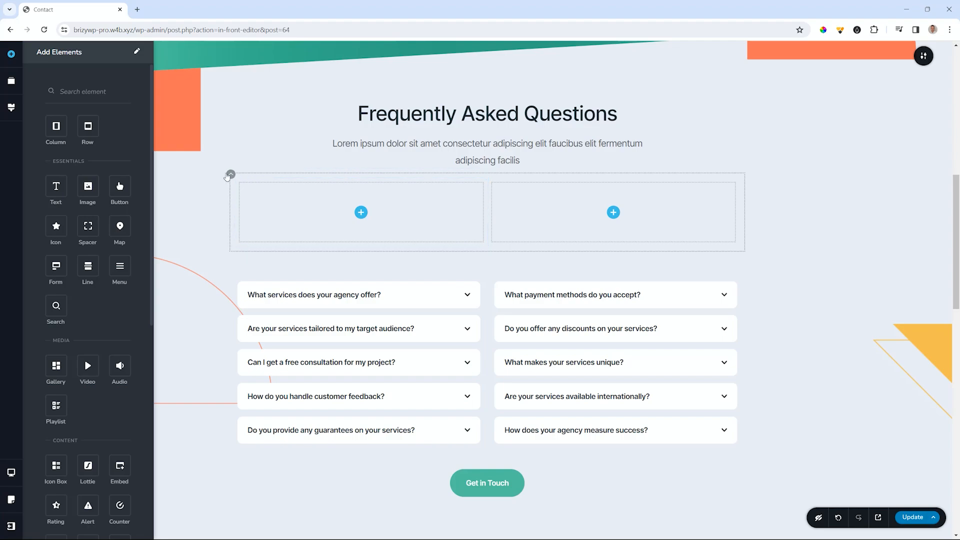
# - Hide the elements library, leaving the empty two-column row above the accordions
pyautogui.click(231, 174)
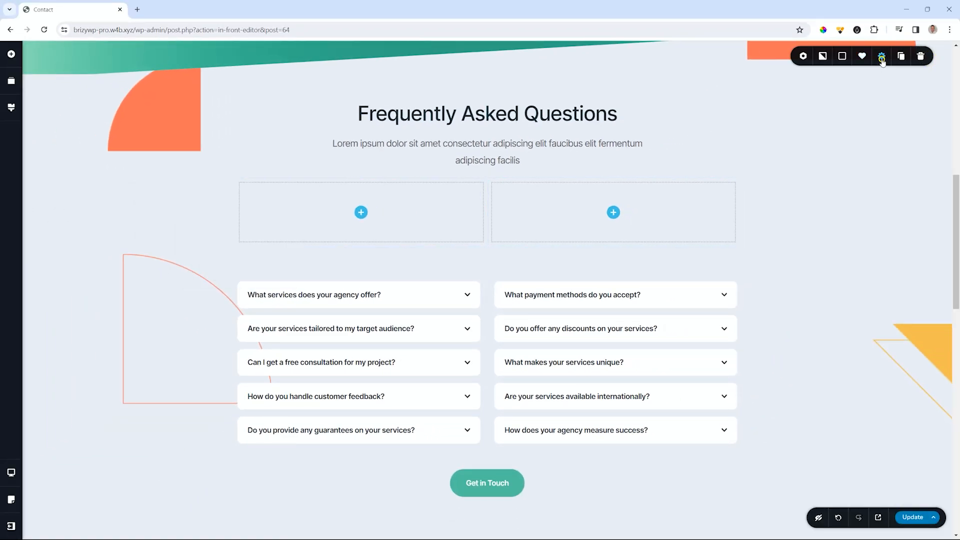
# - Set the FAQ section Width to Full so it spans the whole page
pyautogui.click(881, 56)
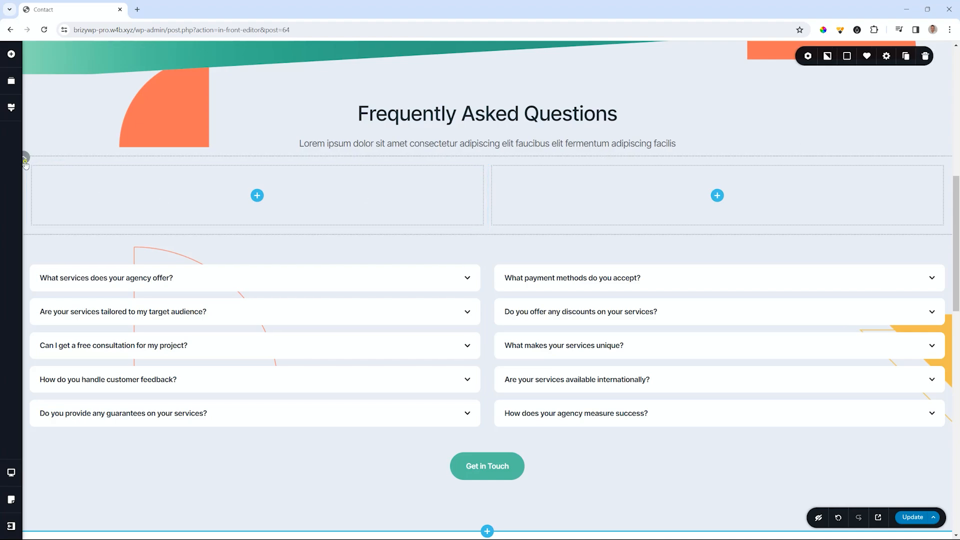
# - Reduce the new row's Width slider to 66%, centering it above the accordions
pyautogui.click(103, 180)
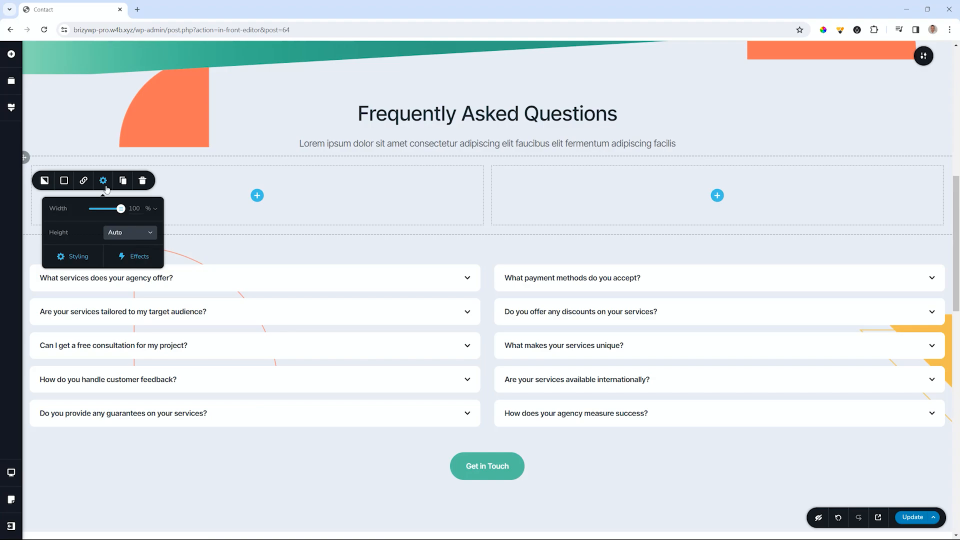
pyautogui.moveTo(92, 225)
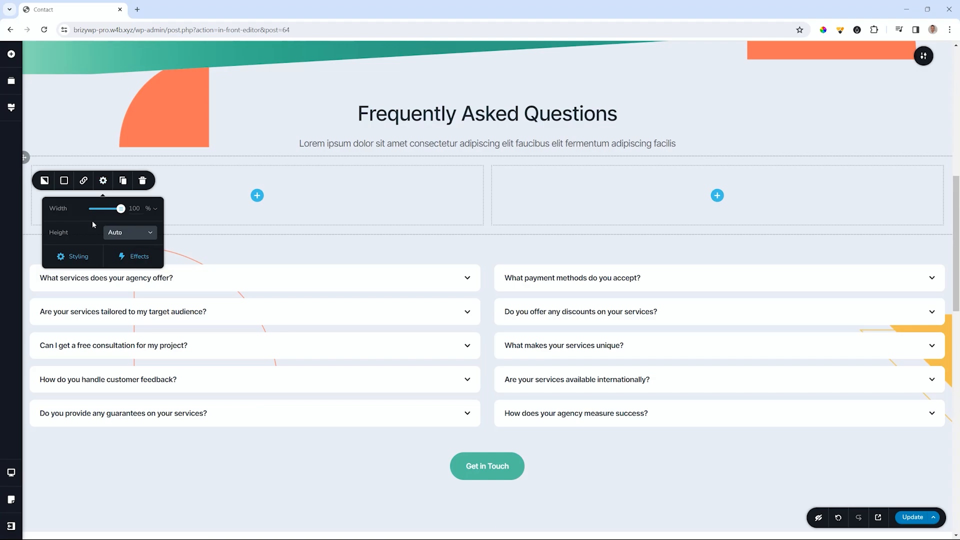
pyautogui.moveTo(121, 208); pyautogui.dragTo(109, 208)
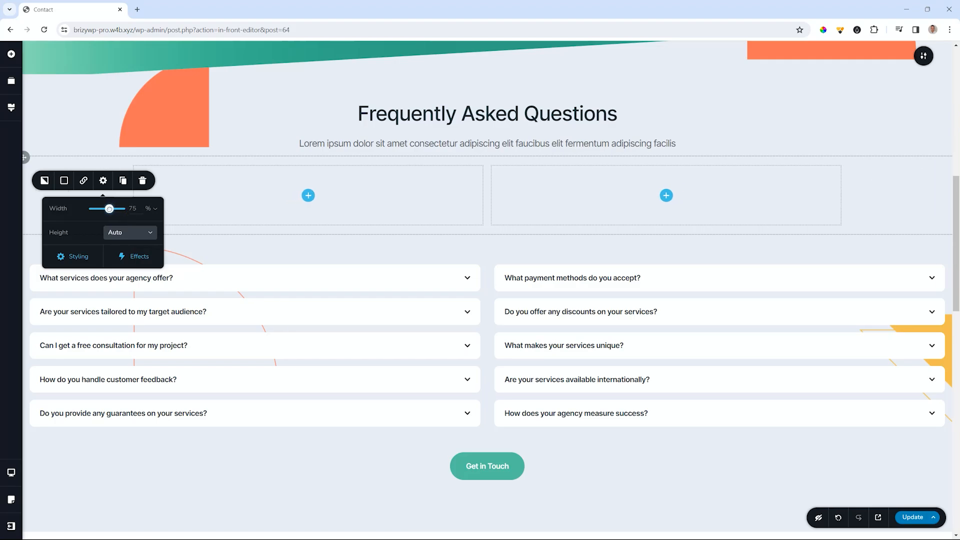
pyautogui.moveTo(110, 208); pyautogui.dragTo(105, 208)
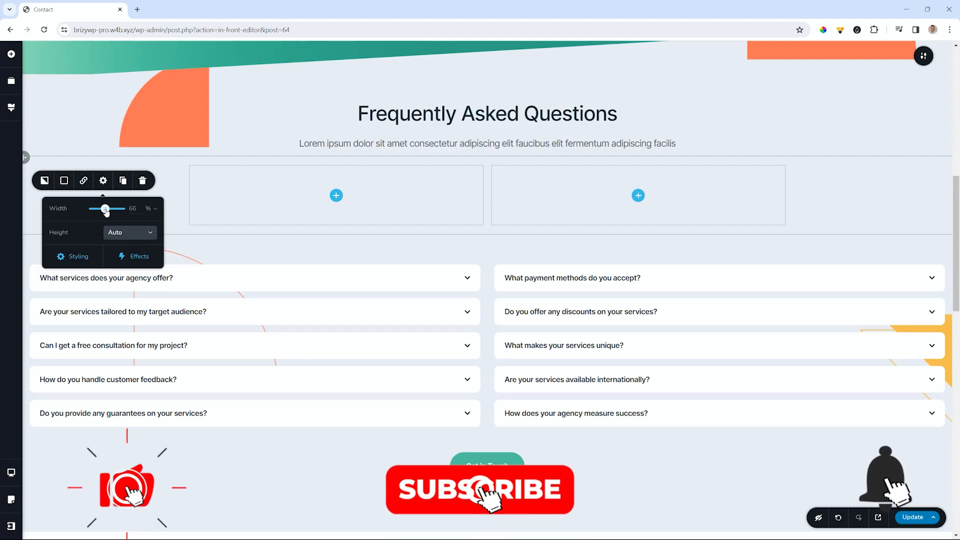
pyautogui.click(479, 489)
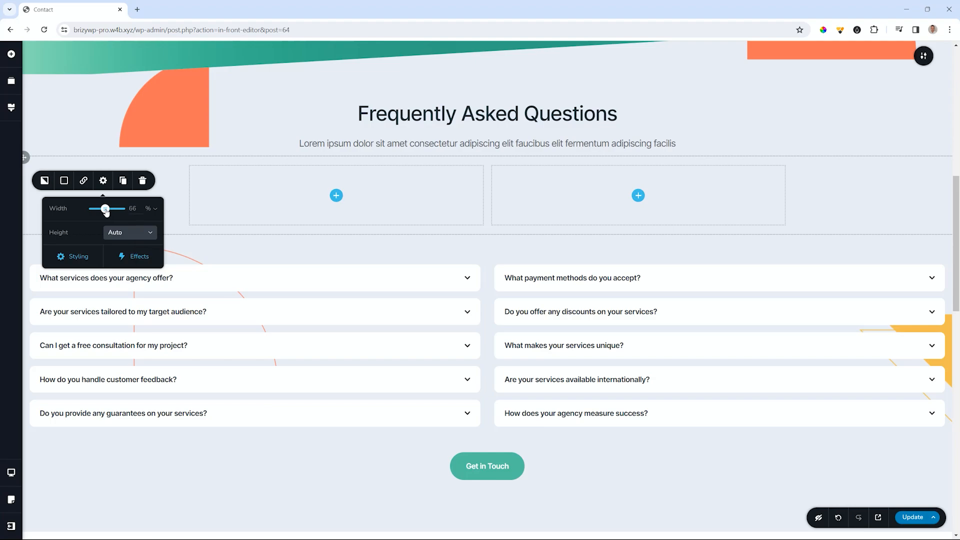
# - Switch the row Width unit to px and set it to 1200 (after 1140)
pyautogui.click(152, 208)
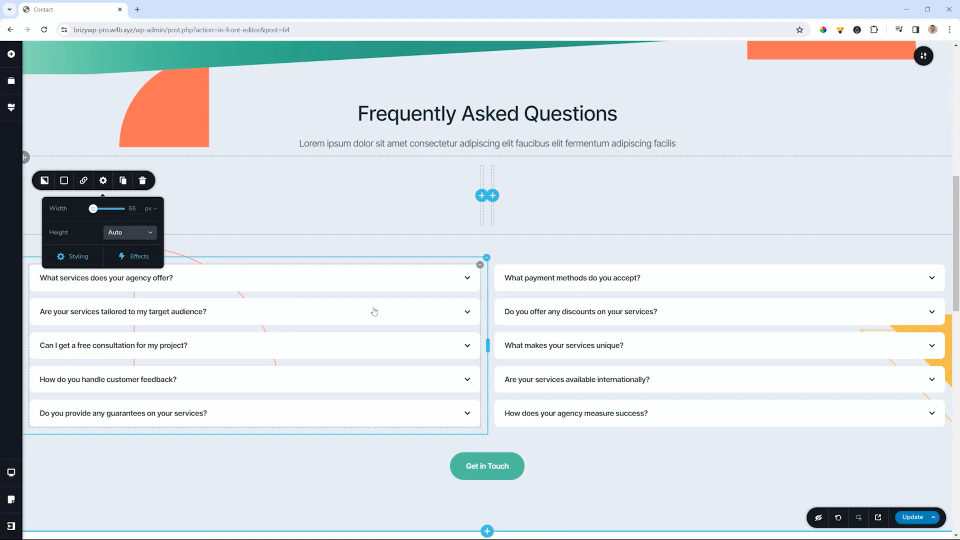
pyautogui.moveTo(297, 265)
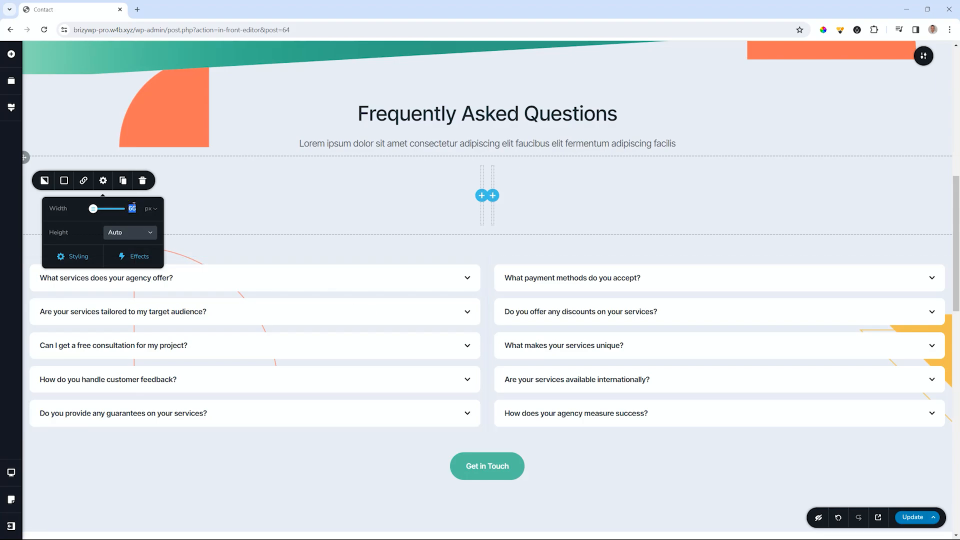
pyautogui.write('1140')
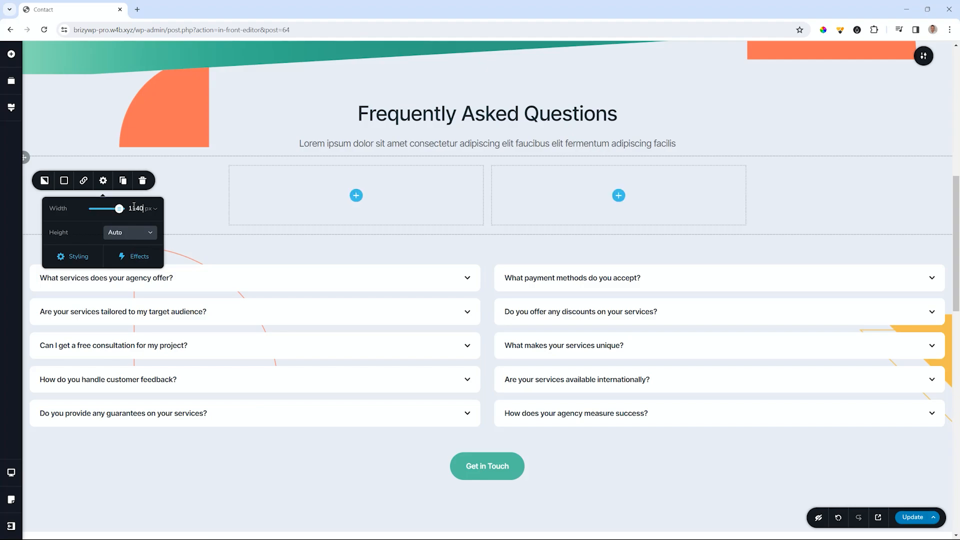
pyautogui.write('1200')
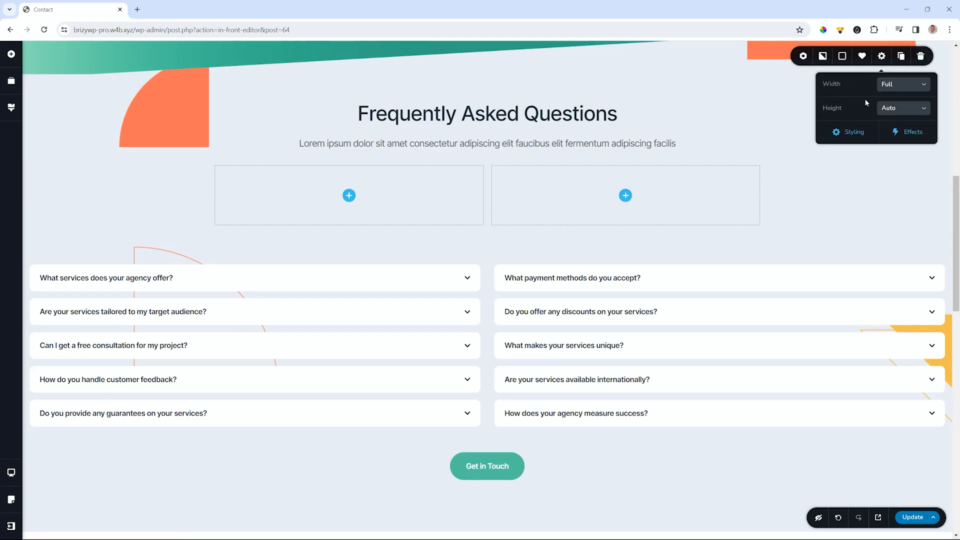
# - Set the FAQ section Width back to Boxed at 1170 pixels
pyautogui.click(898, 84)
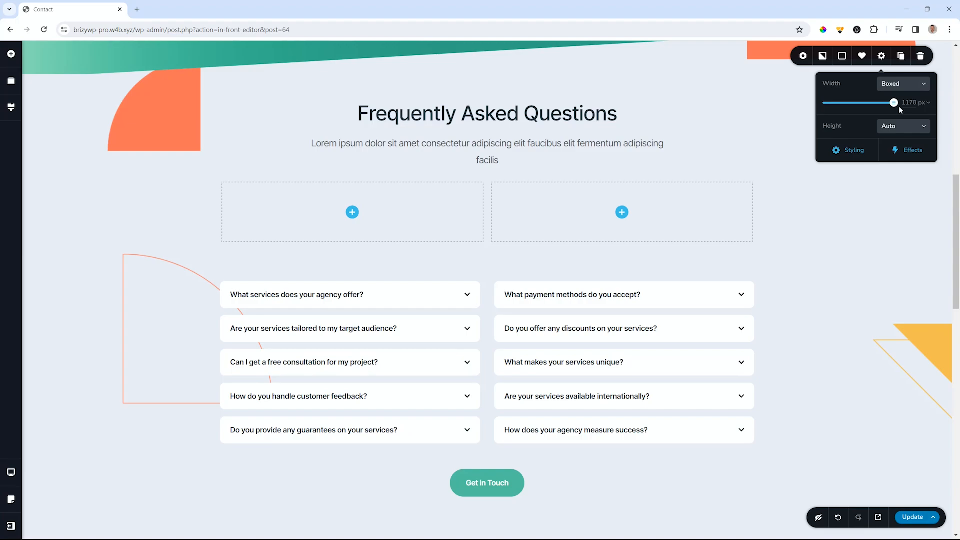
pyautogui.moveTo(828, 202)
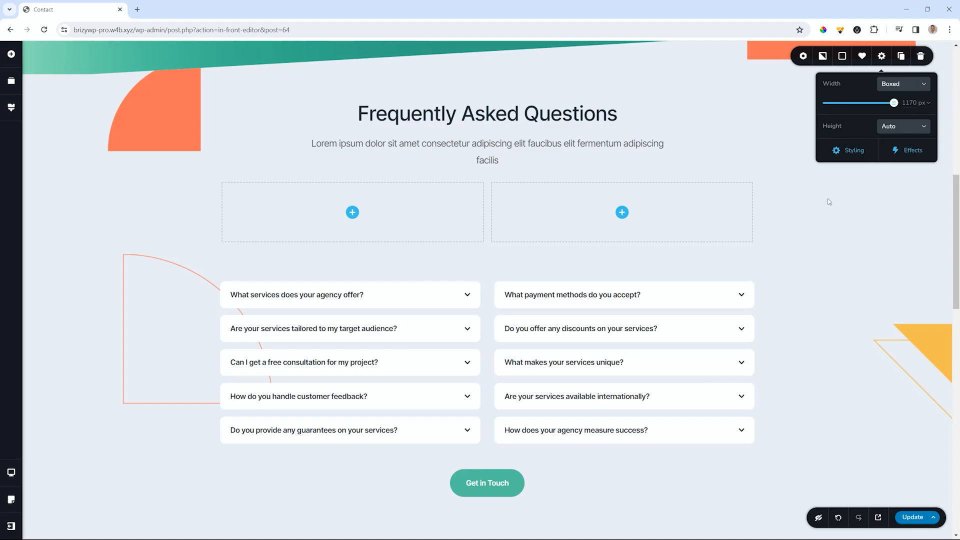